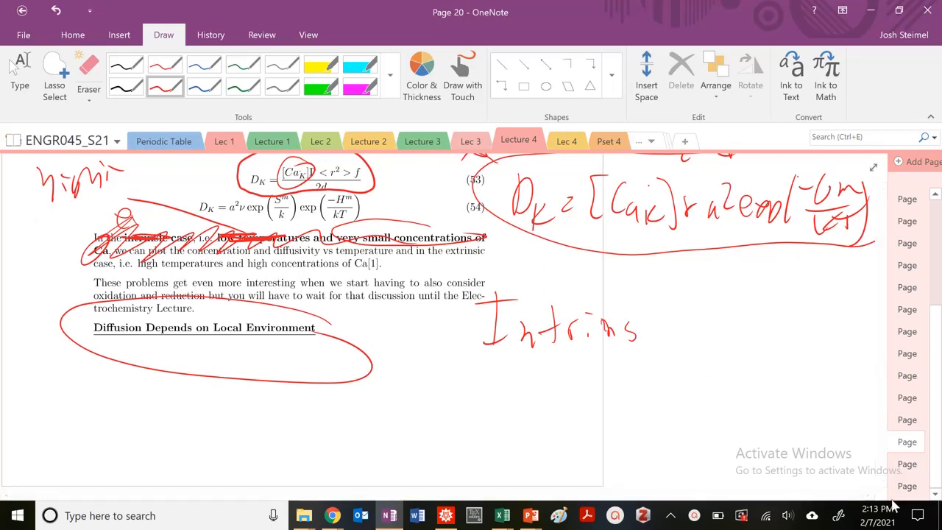
{"action": "mouse_move", "coordinate": [906, 470]}
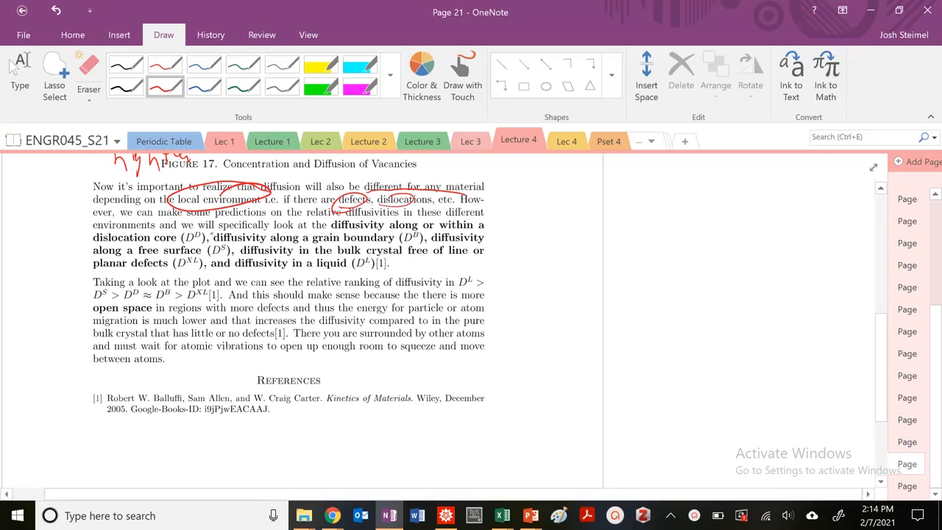
Step: Circle the diffusivity terms in red and add more atoms to the lattice sketch
{"action": "left_click_drag", "start_coordinate": [88, 237], "coordinate": [221, 237]}
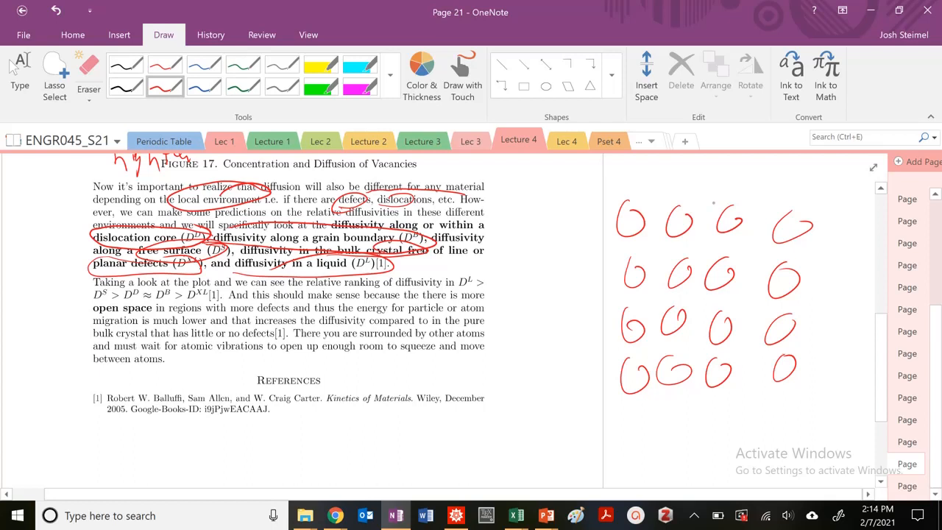
{"action": "left_click_drag", "start_coordinate": [713, 203], "coordinate": [724, 198]}
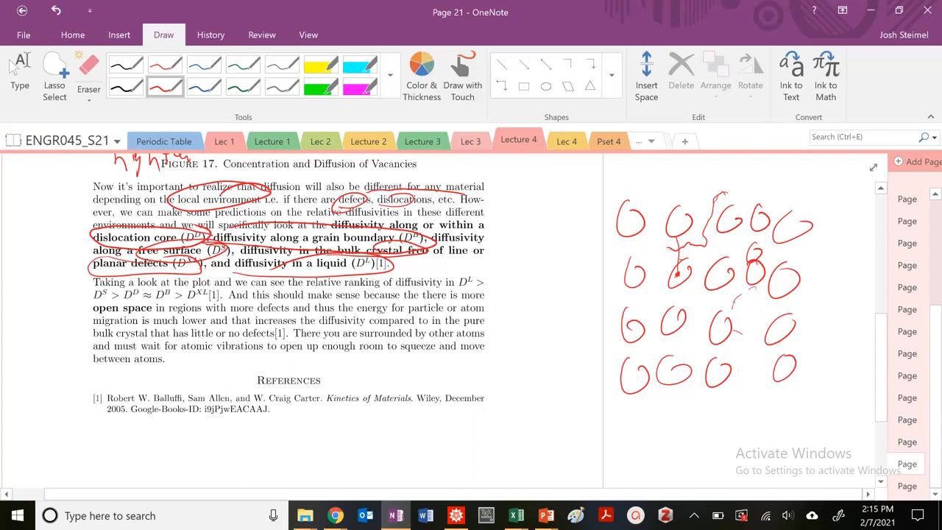
Step: Sketch two atoms separated by a boundary and shade the area beneath them
{"action": "left_click_drag", "start_coordinate": [738, 301], "coordinate": [765, 321]}
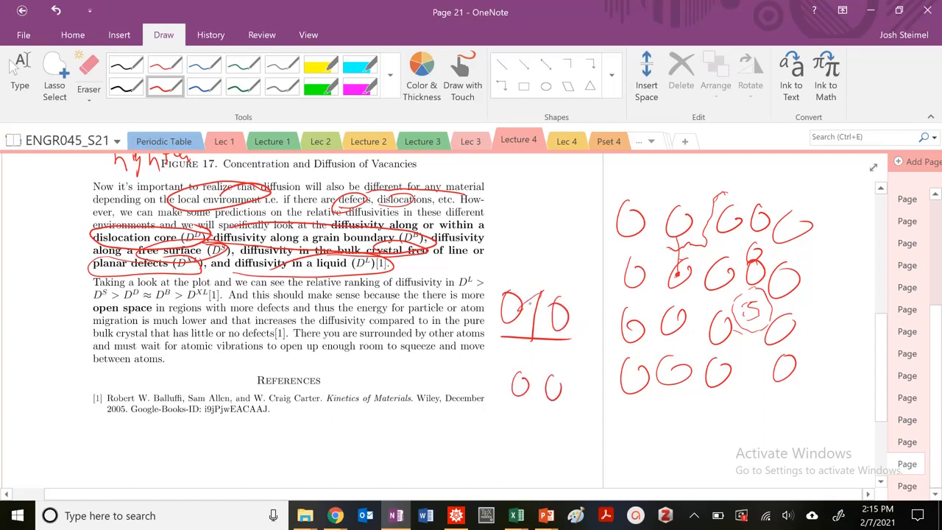
{"action": "left_click_drag", "start_coordinate": [515, 357], "coordinate": [537, 368]}
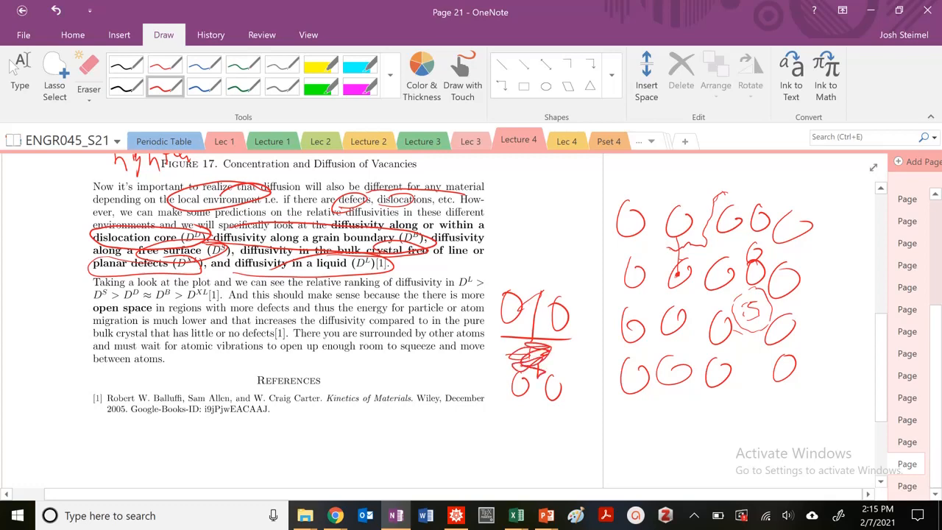
{"action": "scroll", "scroll_direction": "down", "scroll_amount": 3}
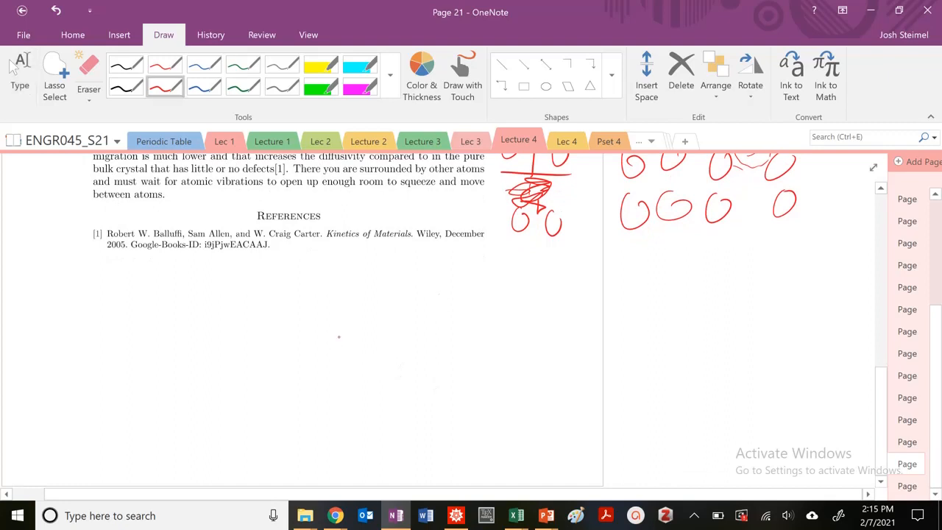
Step: Draw boundary lines and a grain-boundary region packed with red atoms
{"action": "left_click_drag", "start_coordinate": [388, 382], "coordinate": [457, 253]}
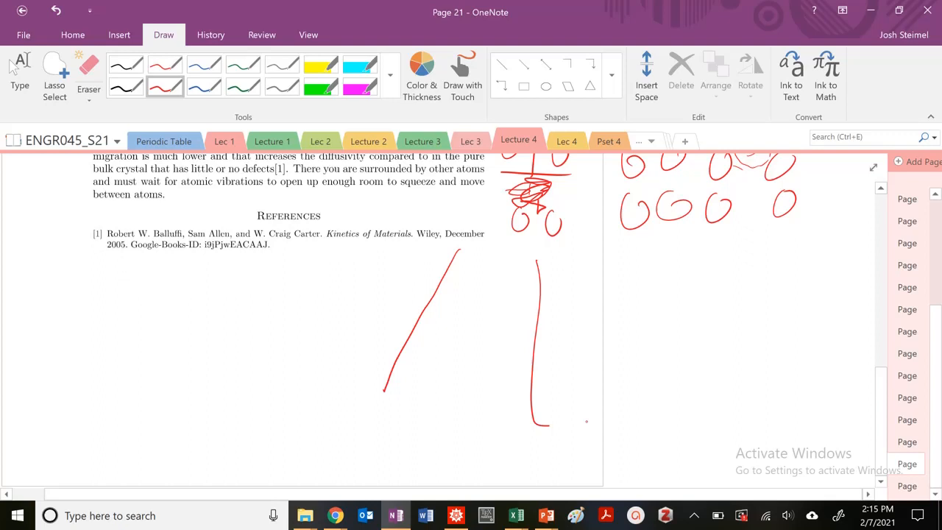
{"action": "left_click_drag", "start_coordinate": [514, 268], "coordinate": [773, 424]}
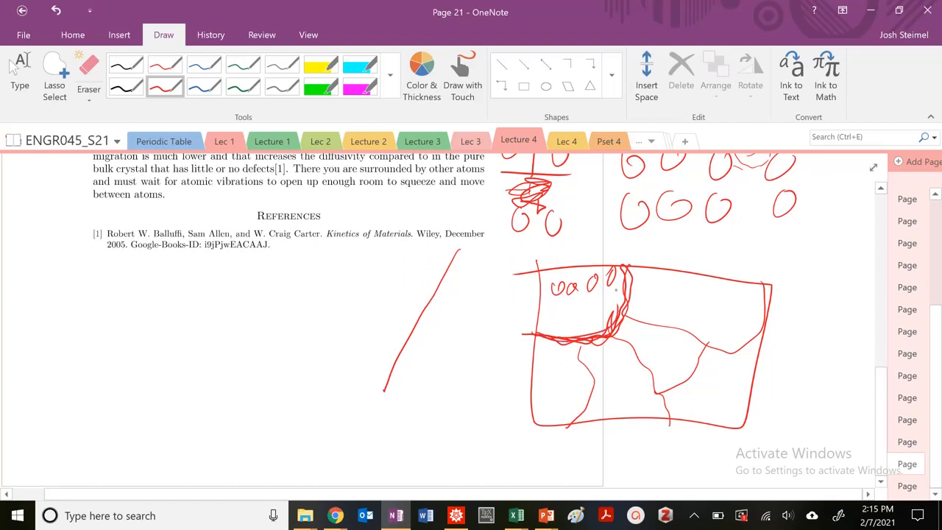
Step: Draw a surface line with a row of atoms along it
{"action": "left_click_drag", "start_coordinate": [151, 327], "coordinate": [228, 331]}
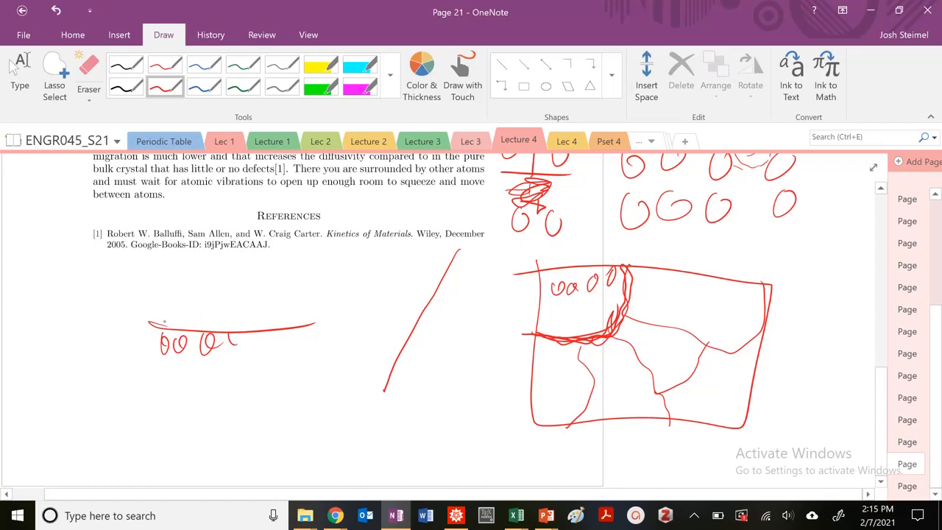
{"action": "left_click_drag", "start_coordinate": [168, 305], "coordinate": [180, 294]}
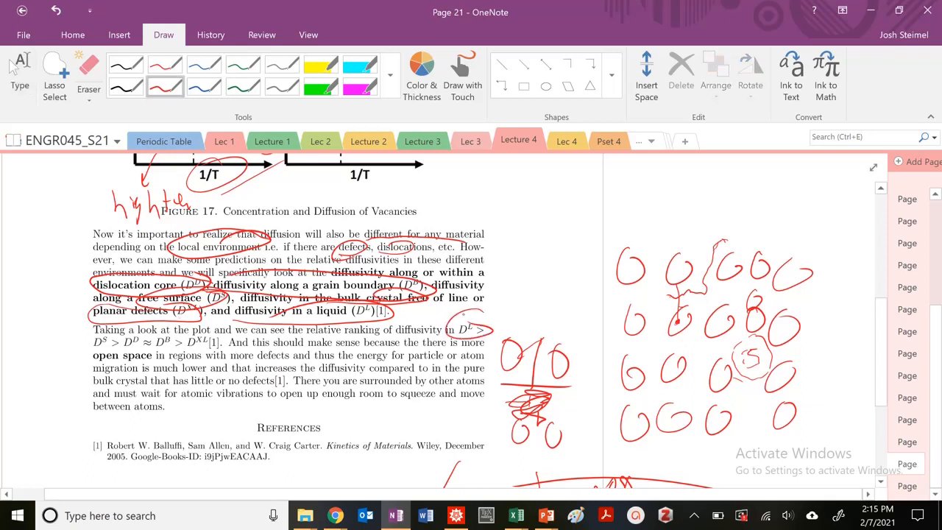
Step: Circle the D^L and D^XL curve labels on Figure 18 and write 'bulk' beside D^XL
{"action": "scroll", "scroll_direction": "down", "scroll_amount": 3}
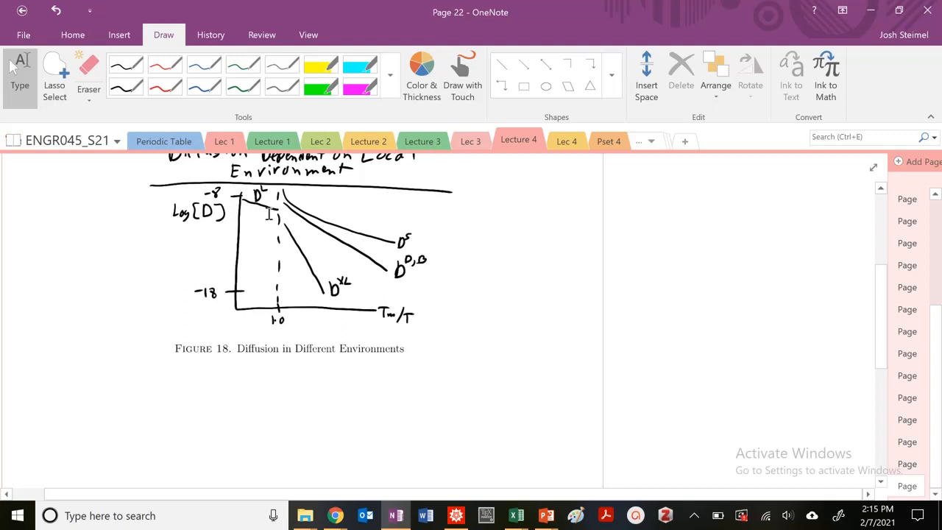
{"action": "left_click_drag", "start_coordinate": [235, 184], "coordinate": [287, 221]}
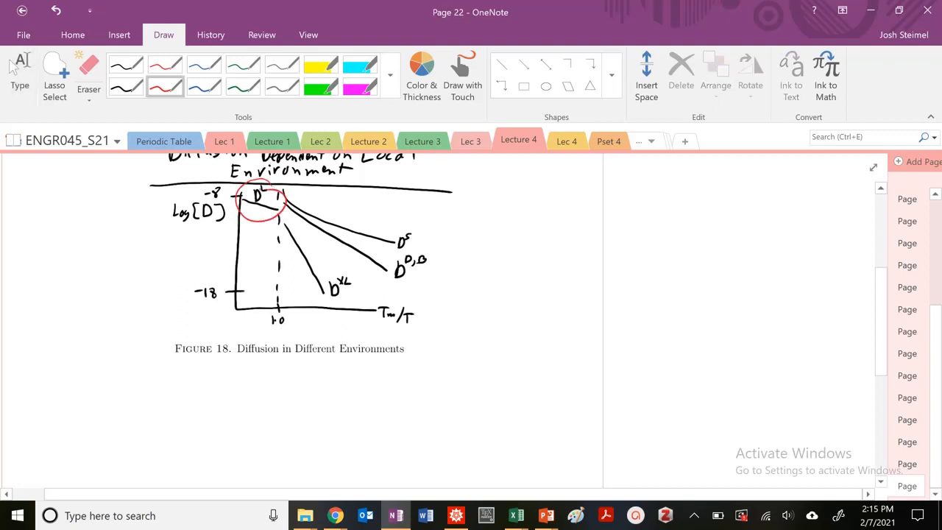
{"action": "left_click_drag", "start_coordinate": [323, 277], "coordinate": [356, 301]}
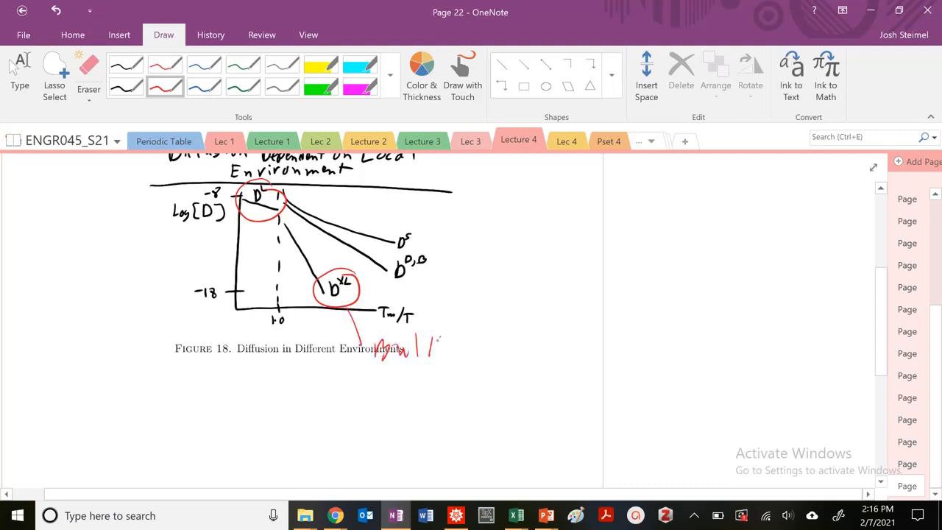
{"action": "left_click_drag", "start_coordinate": [434, 341], "coordinate": [453, 353]}
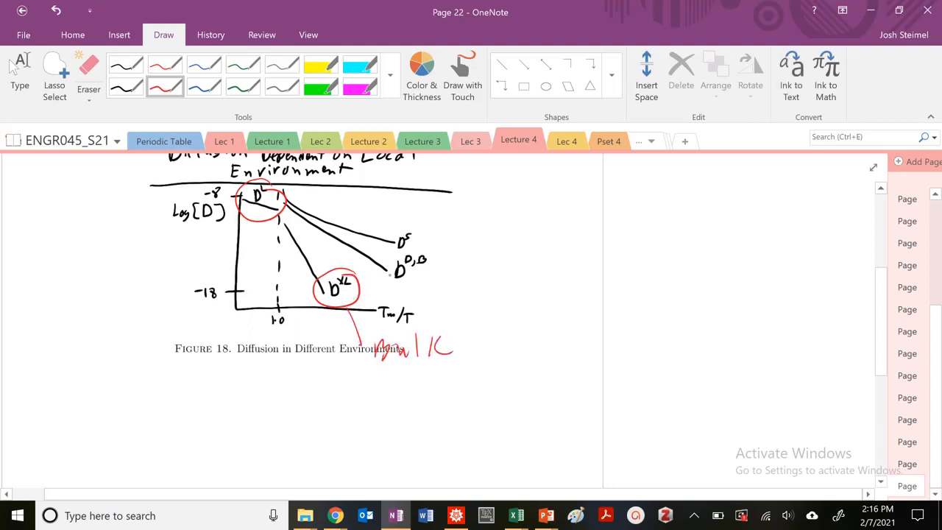
Step: Circle the D^D,B and D^S curve labels and trace along a plot curve in red
{"action": "left_click_drag", "start_coordinate": [397, 250], "coordinate": [441, 279]}
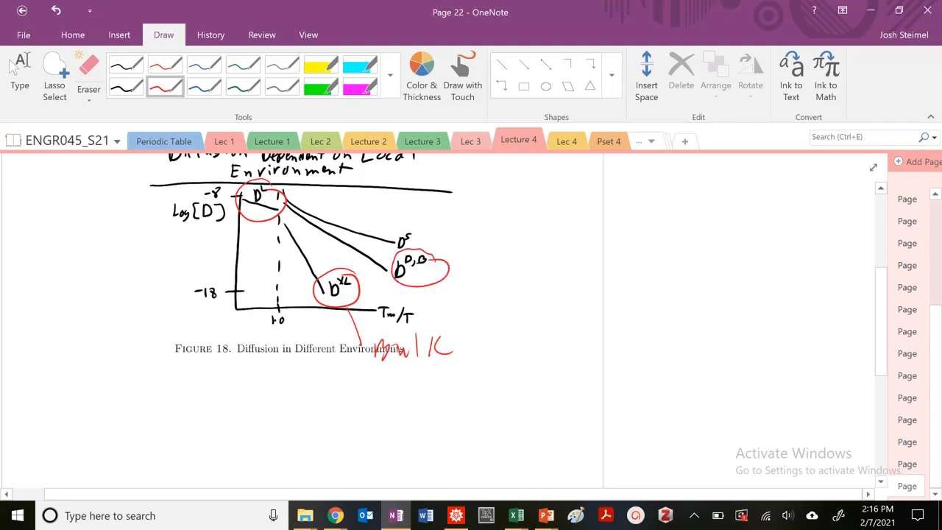
{"action": "left_click_drag", "start_coordinate": [397, 221], "coordinate": [415, 236]}
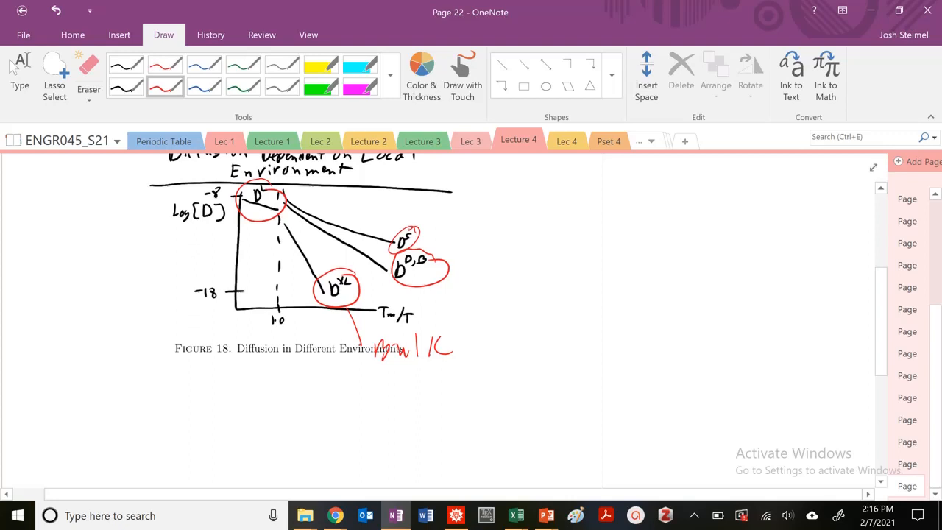
{"action": "left_click_drag", "start_coordinate": [287, 218], "coordinate": [346, 272]}
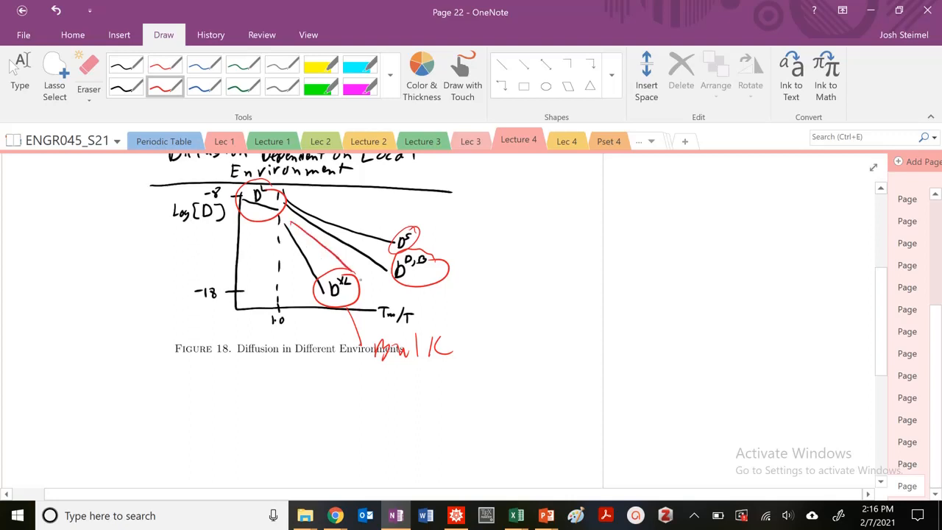
{"action": "left_click_drag", "start_coordinate": [365, 279], "coordinate": [375, 297]}
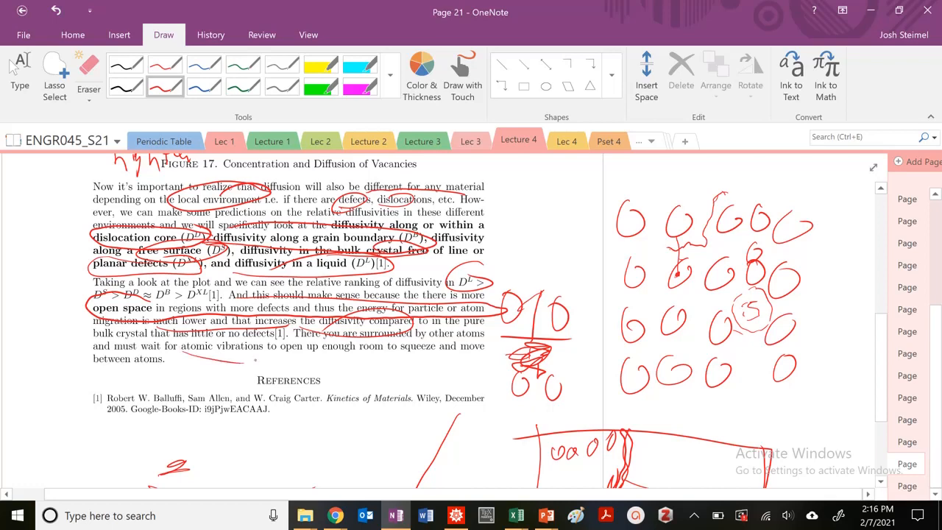
{"action": "left_click_drag", "start_coordinate": [385, 346], "coordinate": [498, 345]}
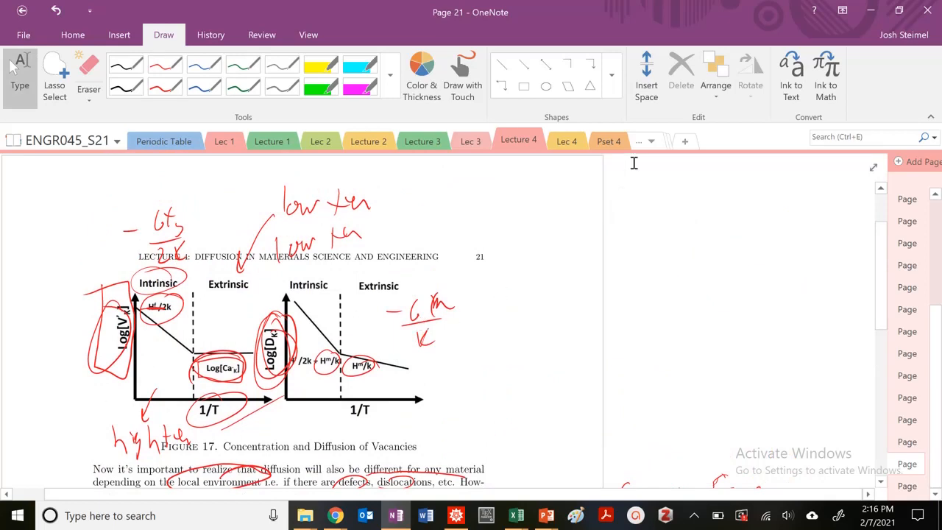
Step: Switch to the Lecture 5 section via the overflow list and scroll to Page 3's phase-rule equations
{"action": "left_click", "coordinate": [650, 141]}
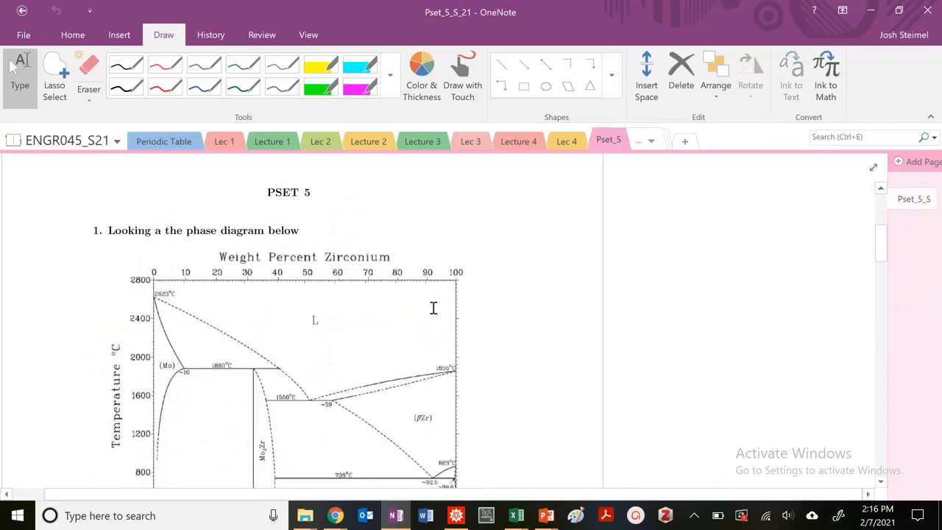
{"action": "left_click", "coordinate": [656, 140]}
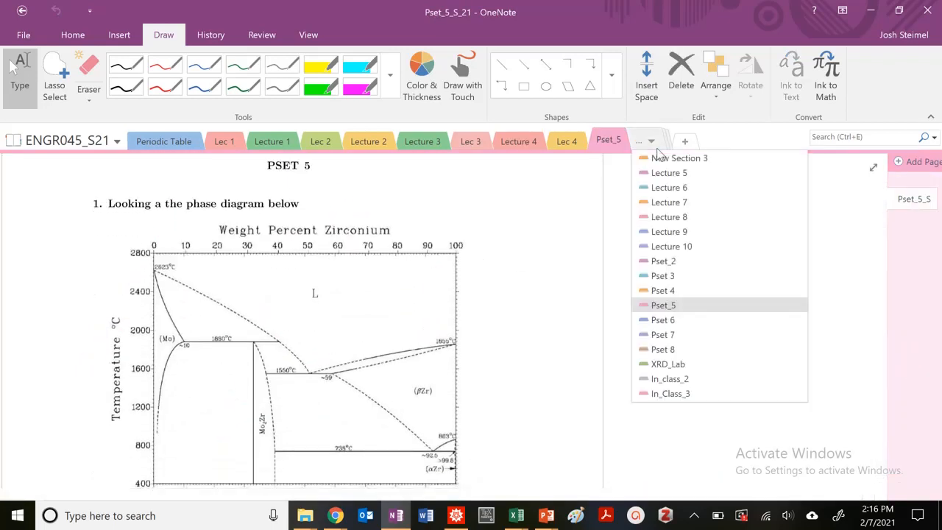
{"action": "left_click", "coordinate": [668, 172]}
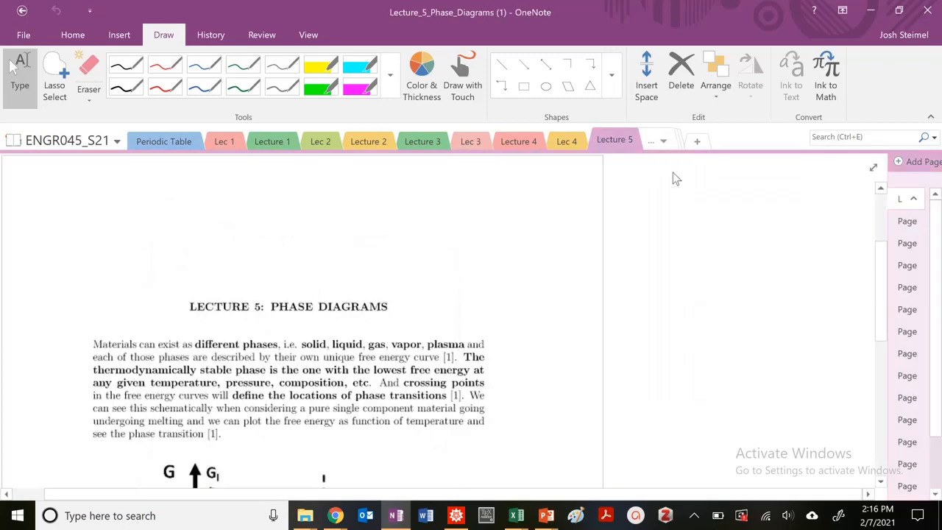
{"action": "scroll", "scroll_direction": "down", "scroll_amount": 3}
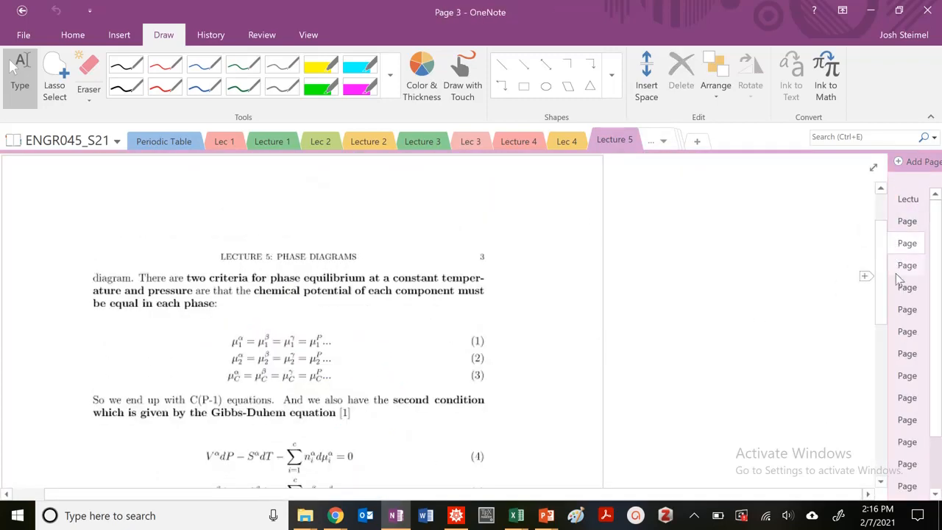
{"action": "scroll", "scroll_direction": "down", "scroll_amount": 3}
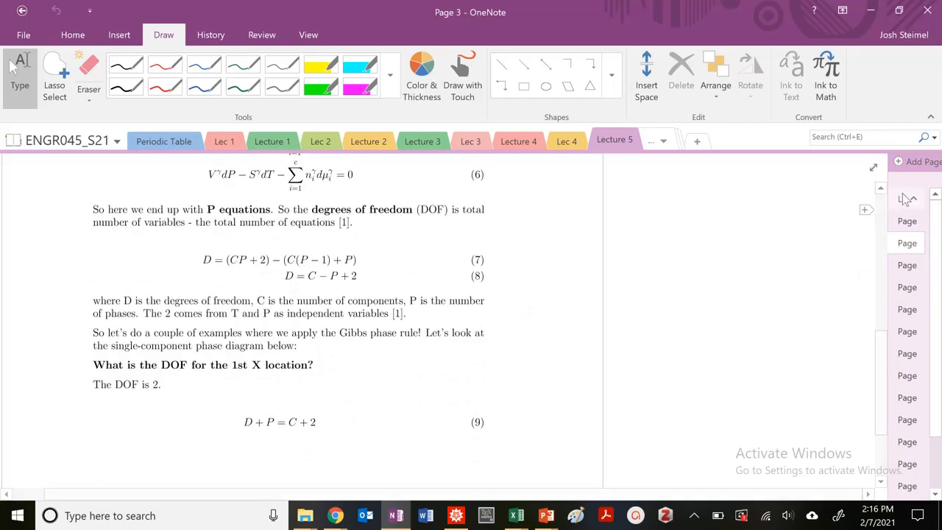